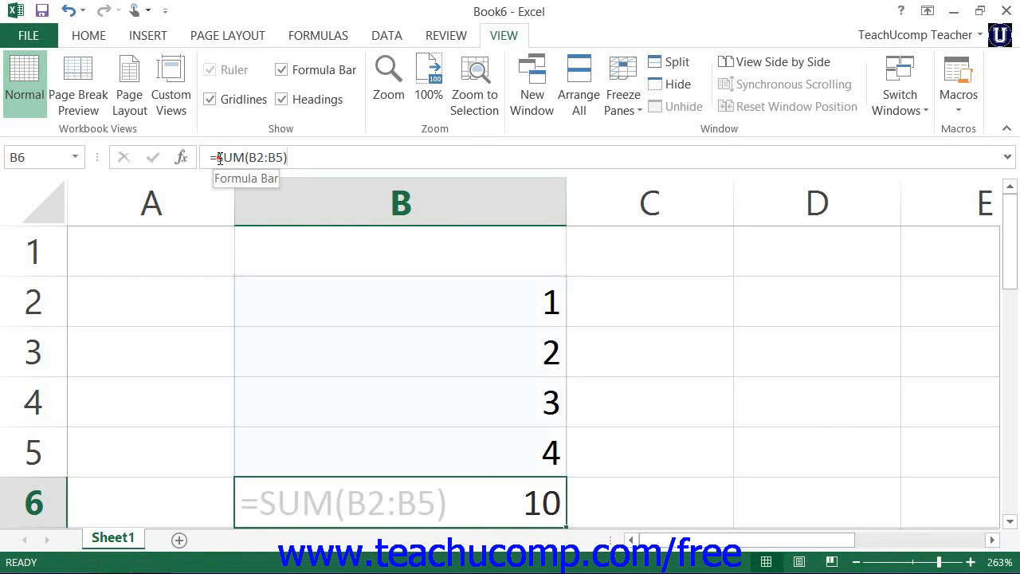
# Step: Enter edit mode on cell B6's =SUM(B2:B5) formula
pyautogui.doubleClick(343, 502)
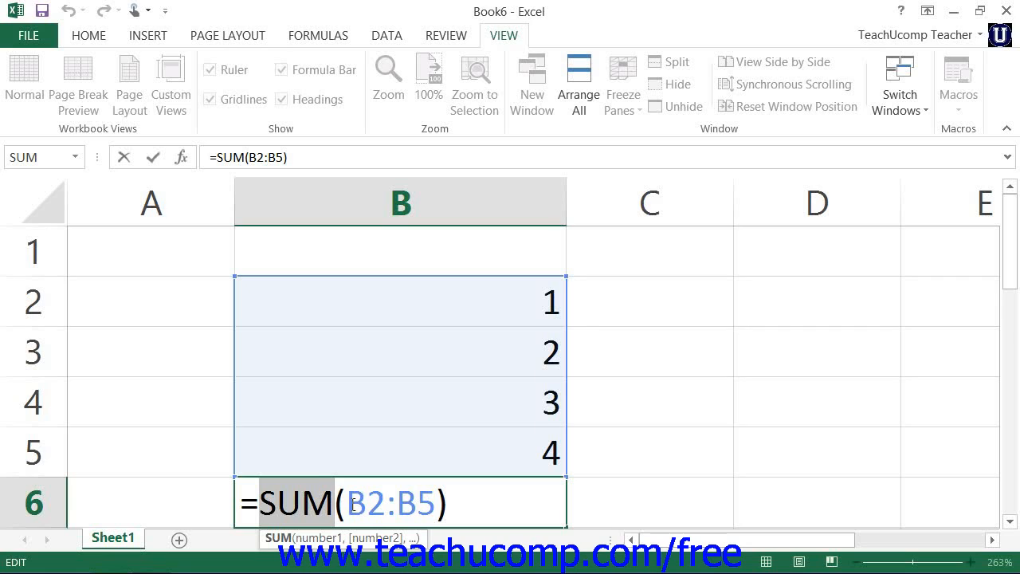
pyautogui.click(351, 503)
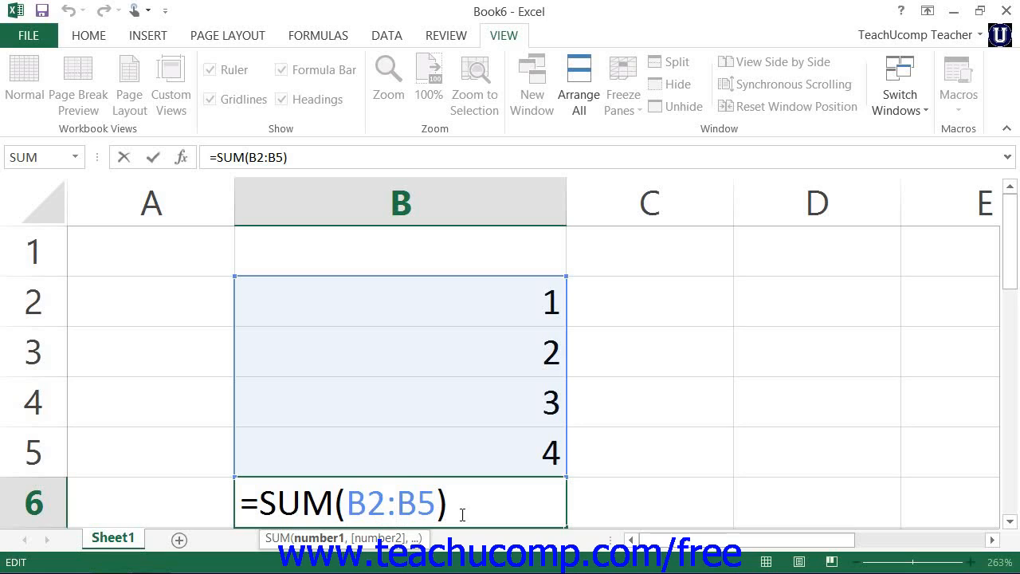
pyautogui.moveTo(464, 354)
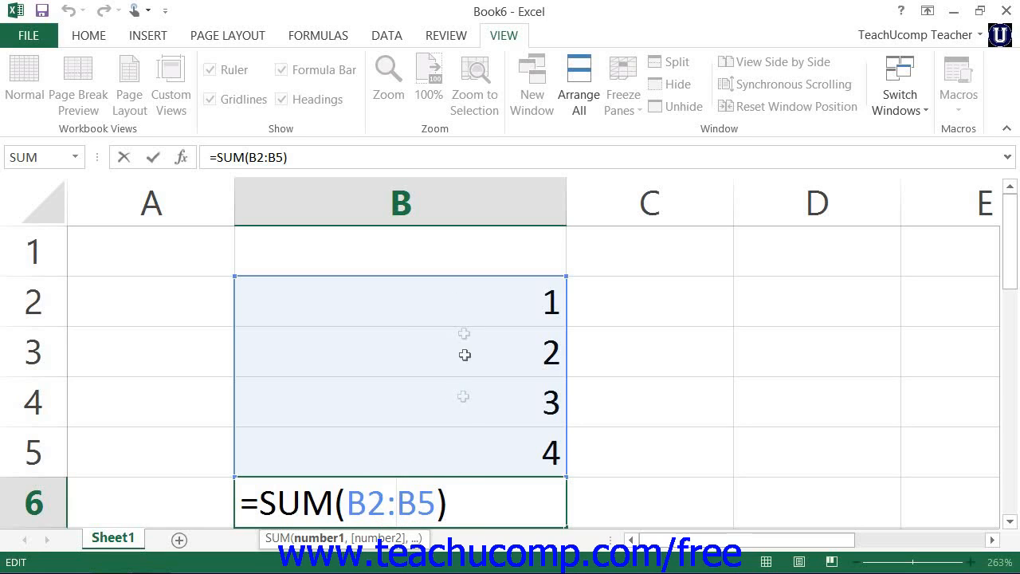
pyautogui.moveTo(455, 481)
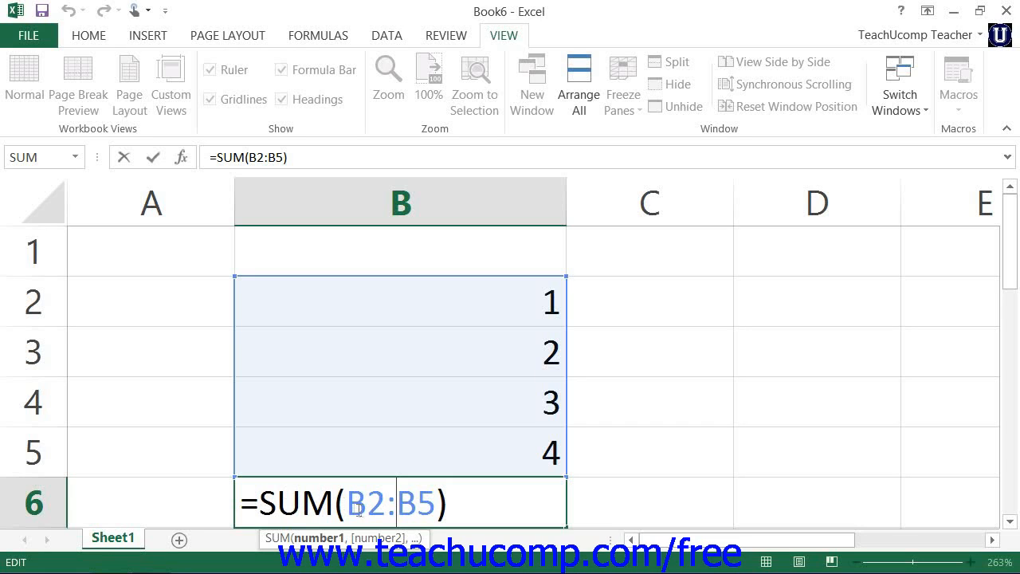
pyautogui.moveTo(413, 508)
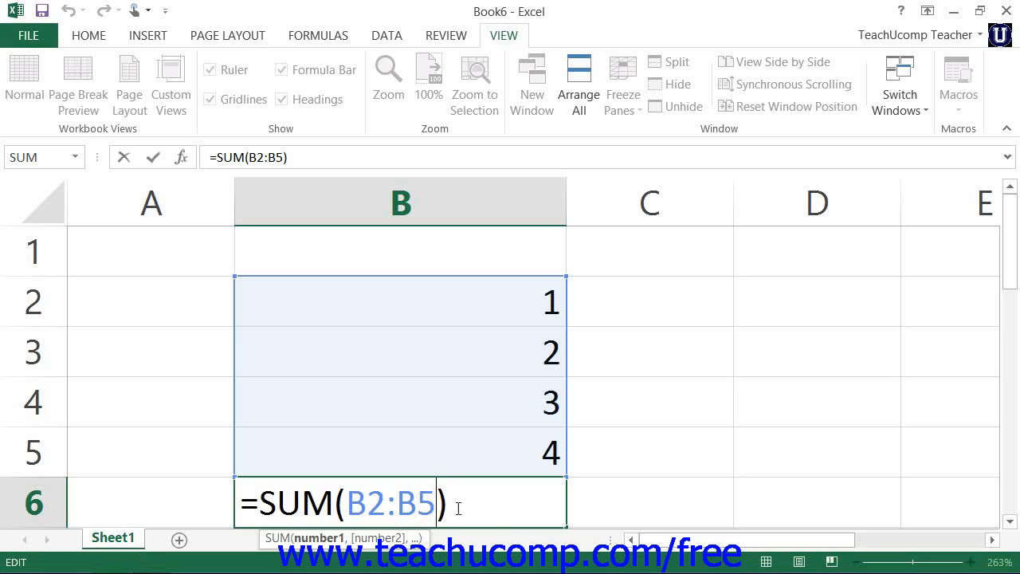
# Step: Append a comma and the range C2:C5 so the formula reads =SUM(B2:B5,C2:C5)
pyautogui.write(',')
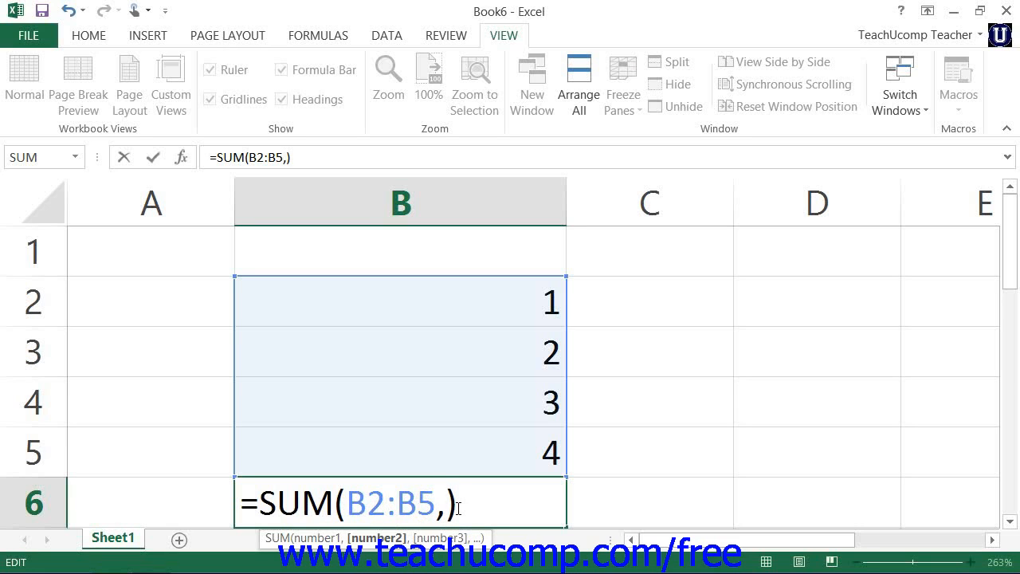
pyautogui.write('C')
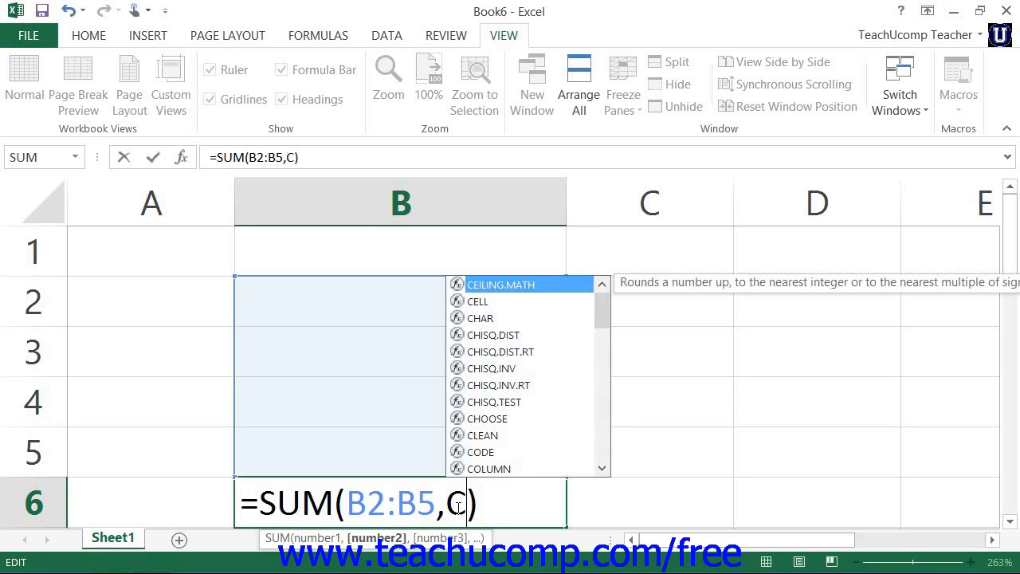
pyautogui.click(649, 301)
pyautogui.write('2:C5')
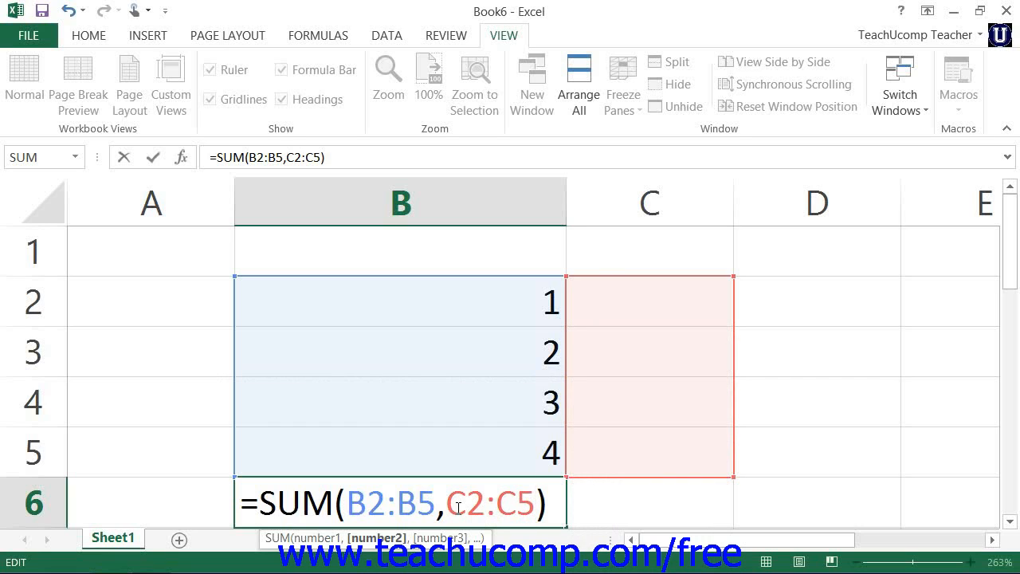
pyautogui.moveTo(460, 486)
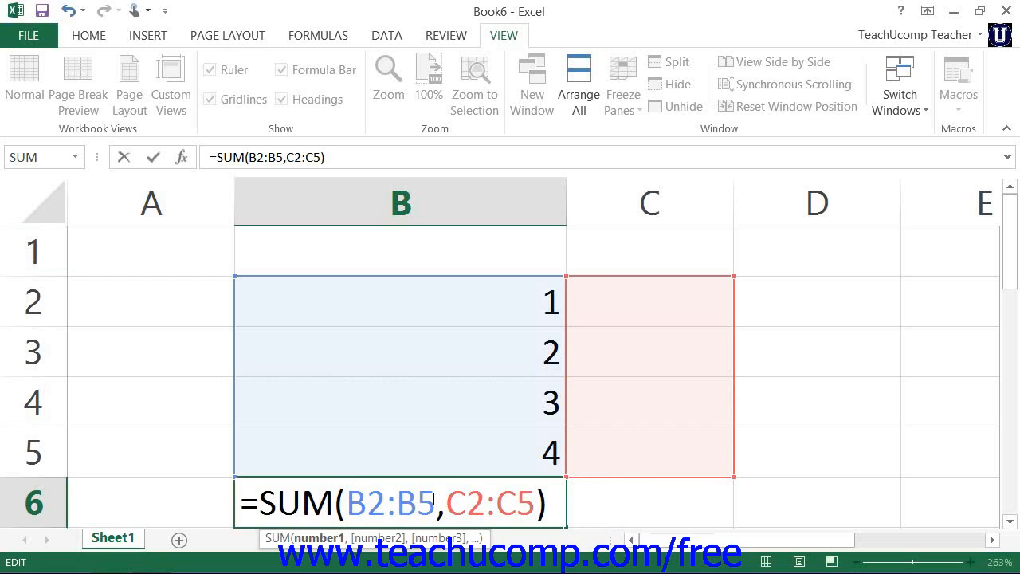
# Step: Make the B2 reference absolute as $B$2 with F4
pyautogui.press('f4')
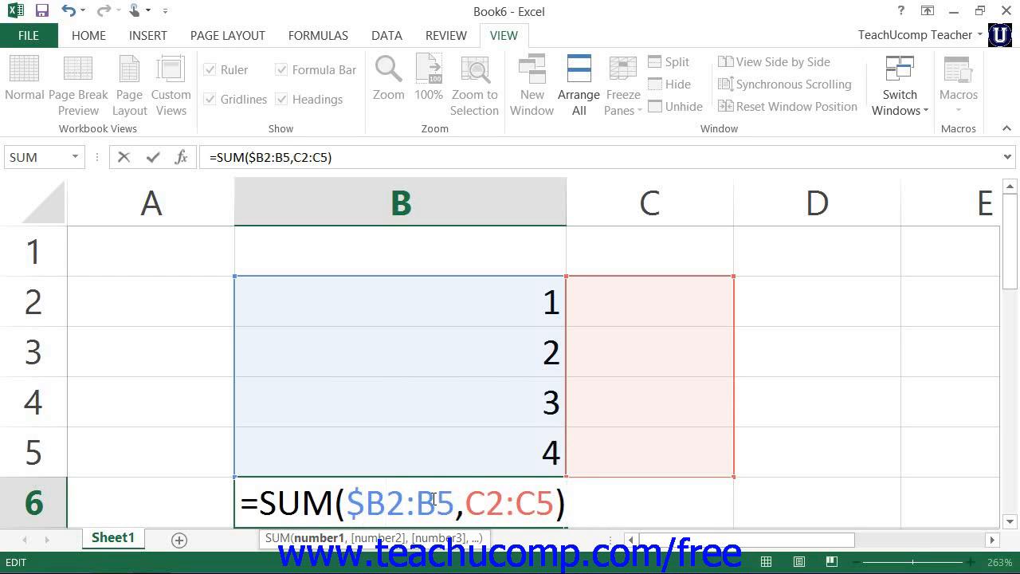
pyautogui.press('f4')
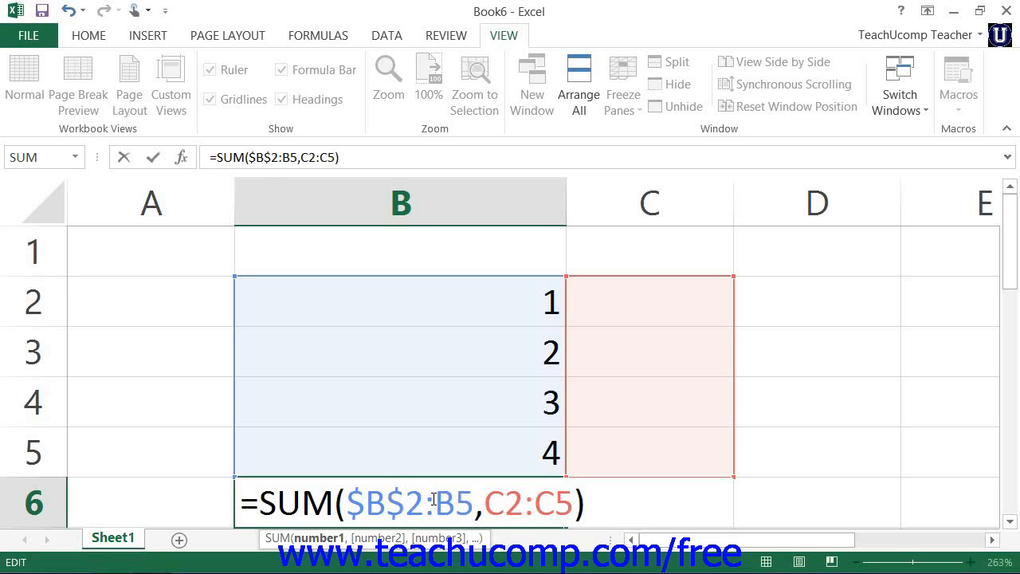